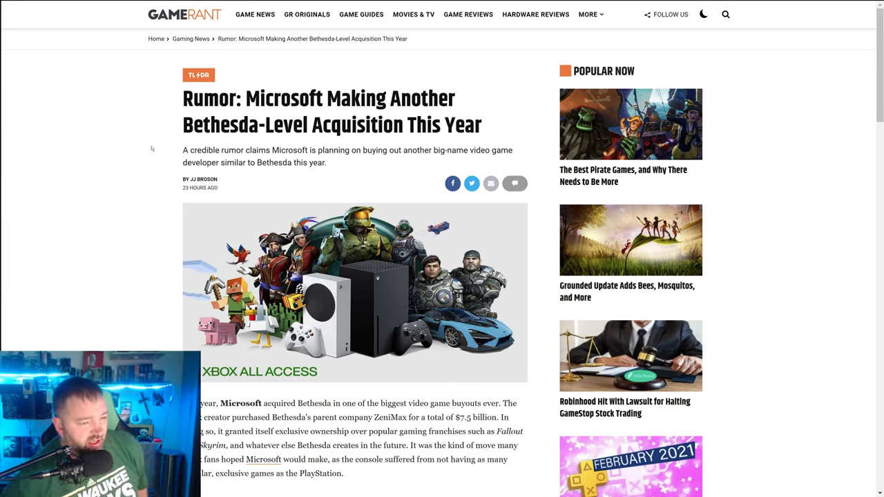
pyautogui.moveTo(47, 126)
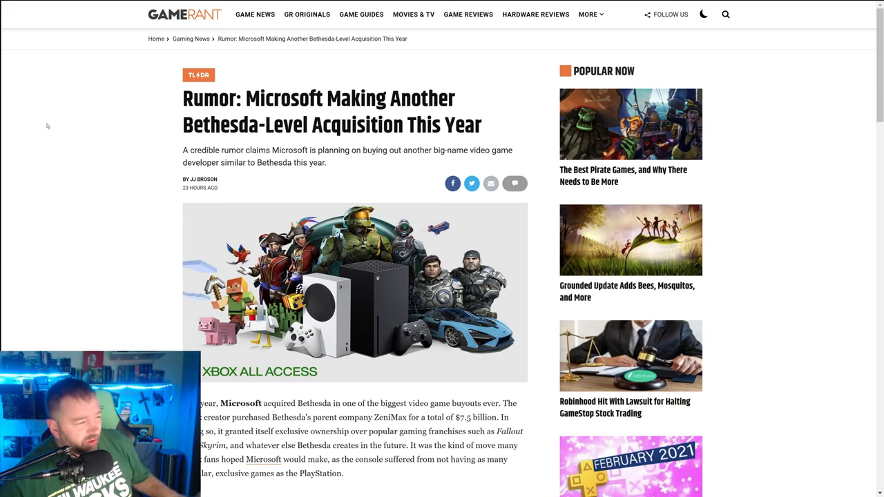
# Read the Microsoft Bethesda-level acquisition rumor article down to the embedded insider tweet
pyautogui.scroll(-3)
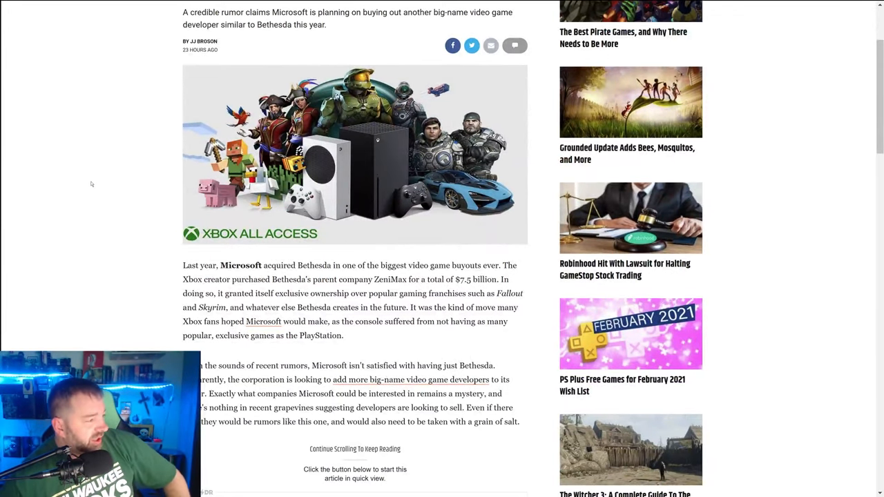
pyautogui.scroll(-3)
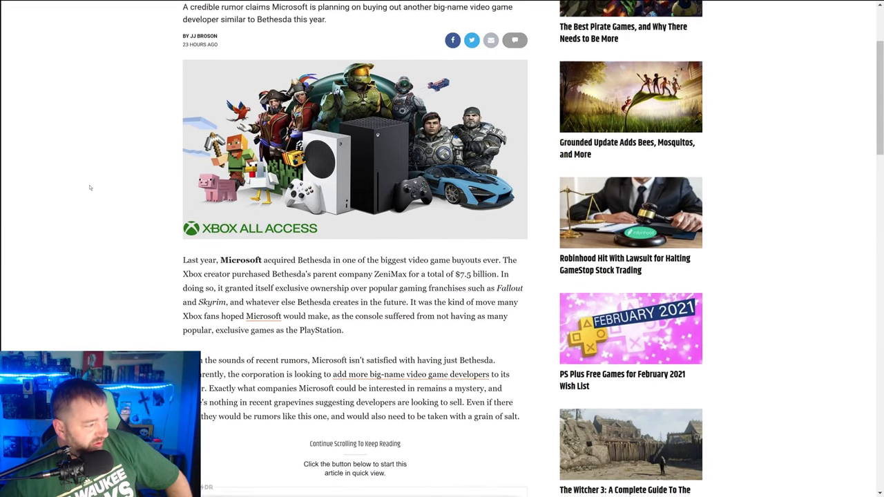
pyautogui.scroll(-3)
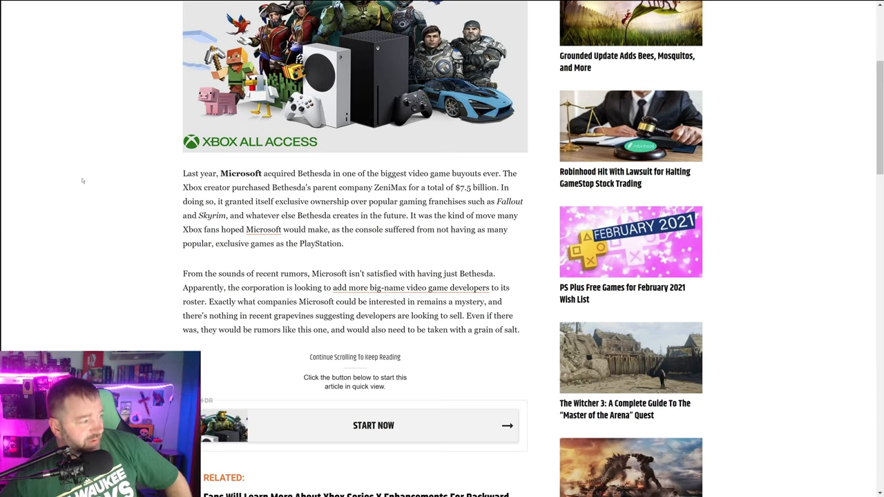
pyautogui.moveTo(72, 152)
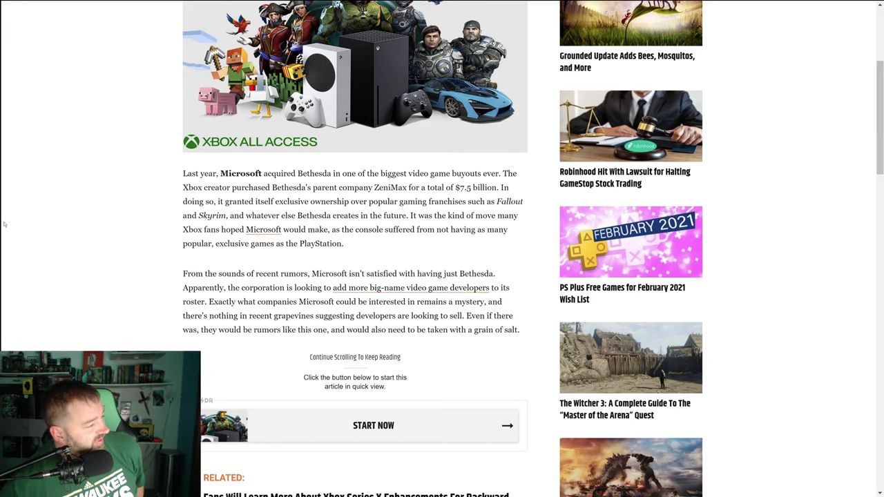
pyautogui.scroll(-3)
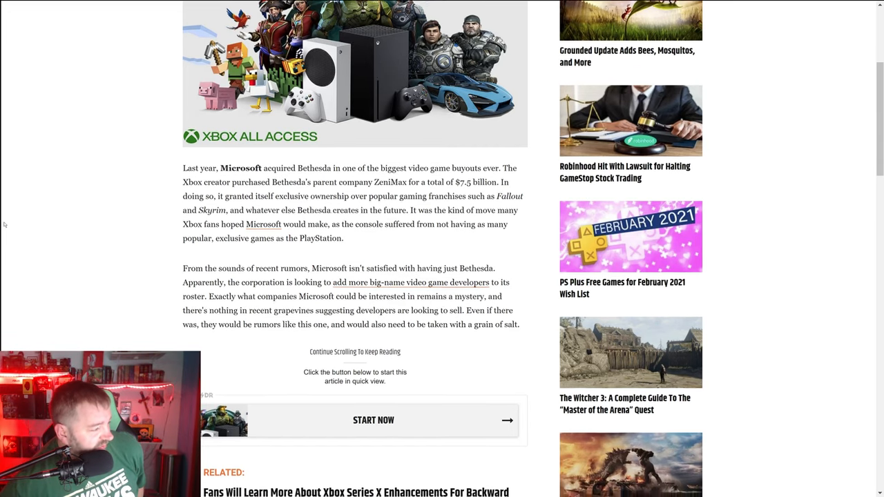
pyautogui.scroll(-3)
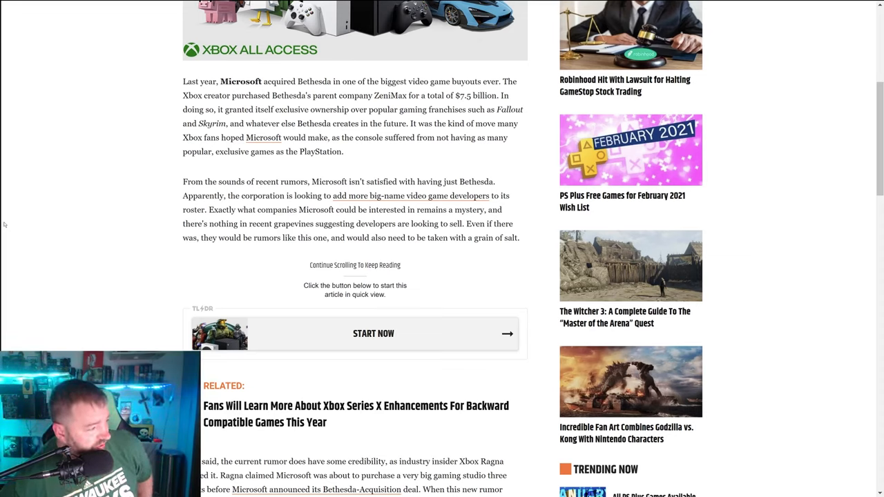
pyautogui.scroll(-3)
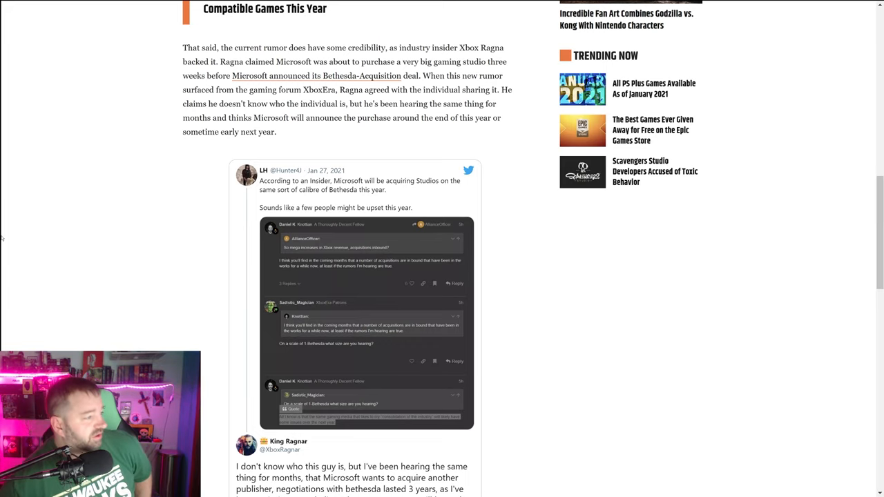
# Bring the embedded tweet's forum screenshot into view and enlarge it to read the insider's comments
pyautogui.scroll(-3)
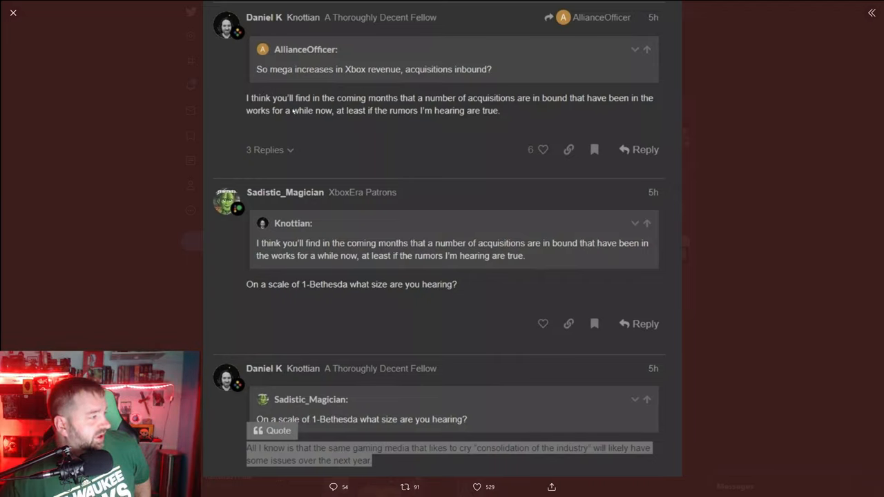
pyautogui.moveTo(545, 110)
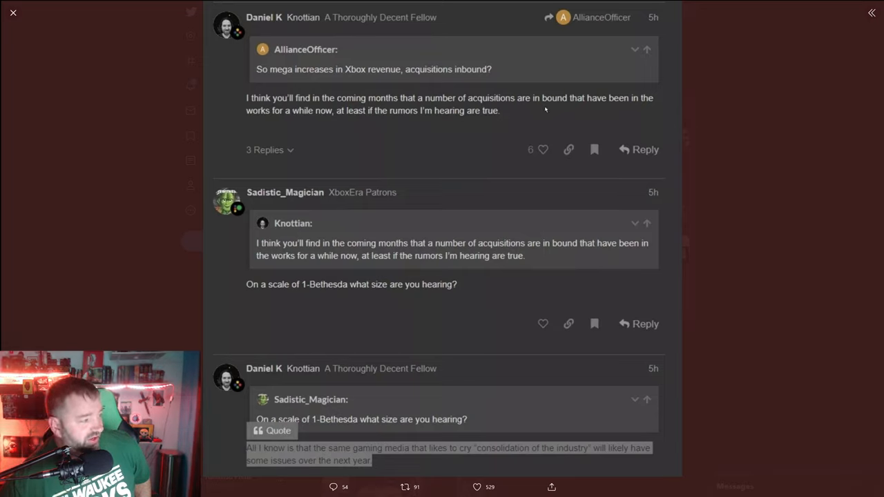
pyautogui.moveTo(366, 133)
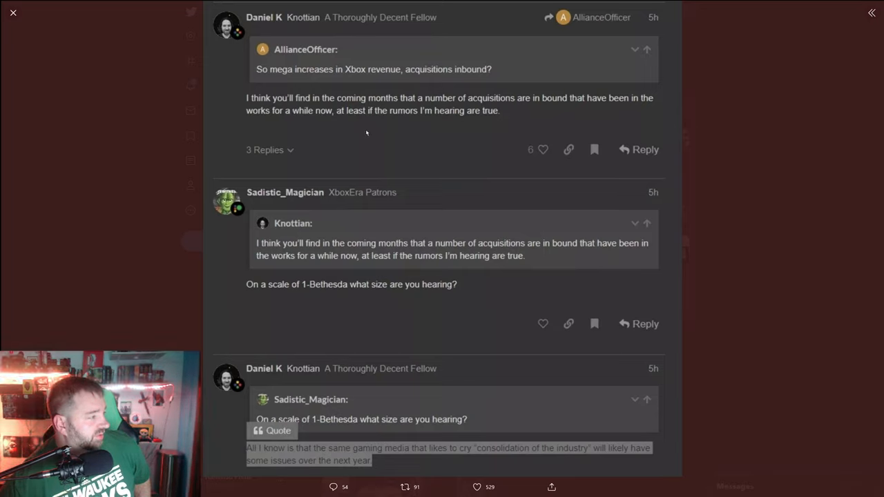
pyautogui.moveTo(307, 295)
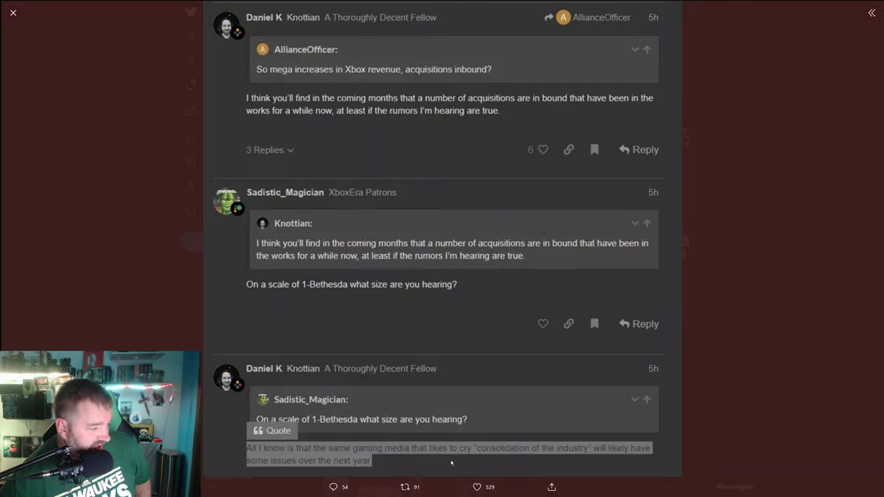
pyautogui.moveTo(290, 299)
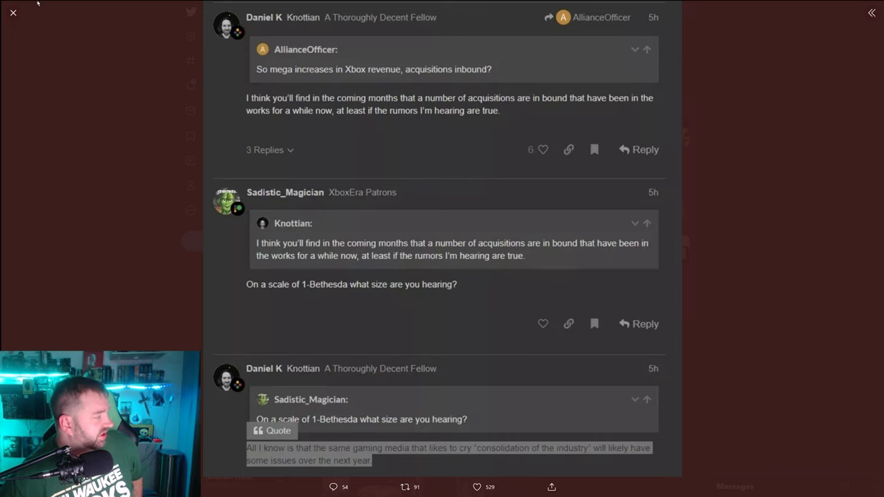
# Close the enlarged forum screenshot to see the insider's tweet and its replies
pyautogui.click(12, 12)
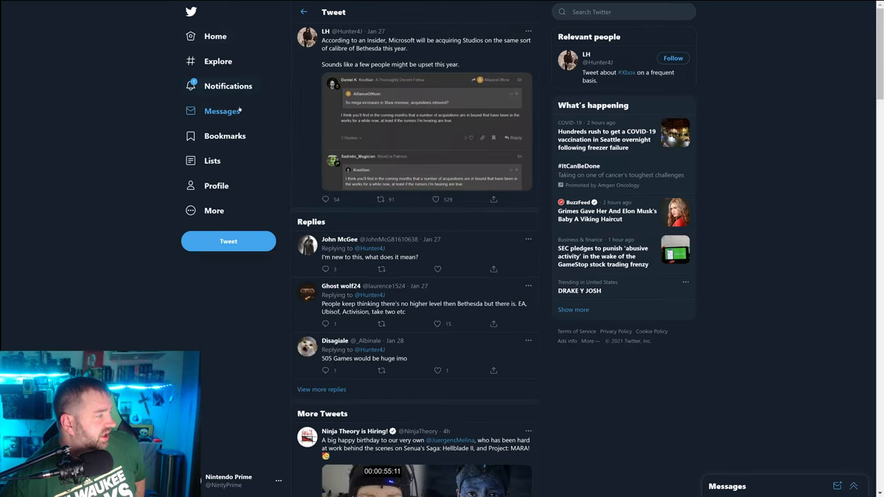
pyautogui.moveTo(162, 89)
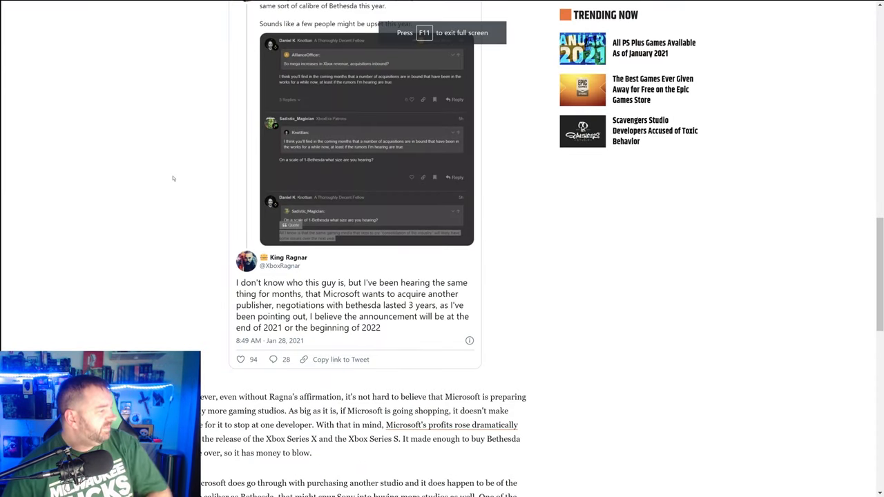
# Read the rest of the Microsoft acquisition rumor article to its end
pyautogui.scroll(3)
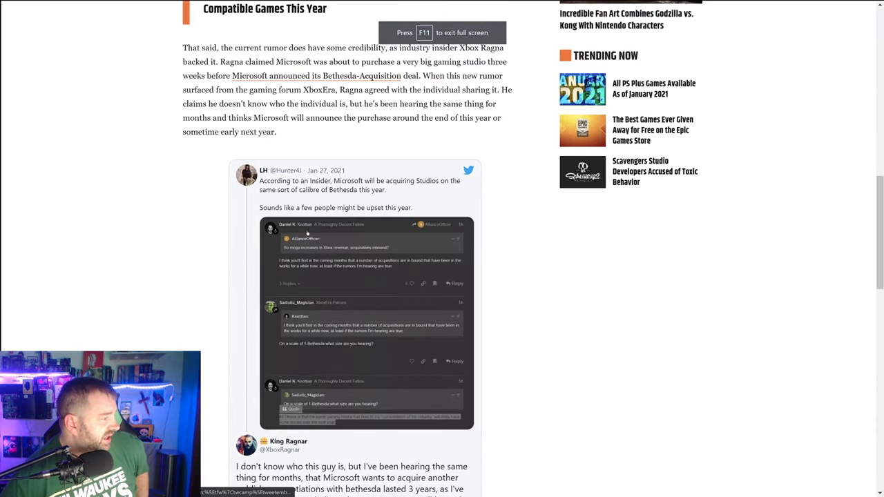
pyautogui.scroll(-3)
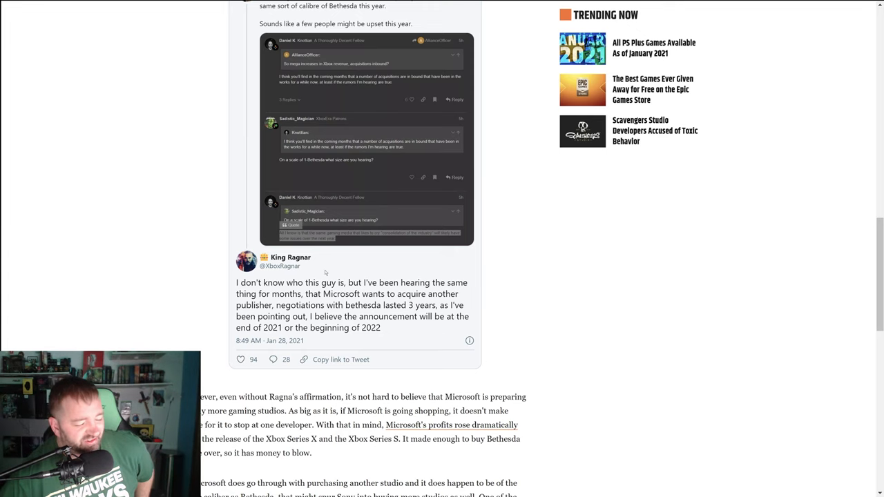
pyautogui.scroll(-3)
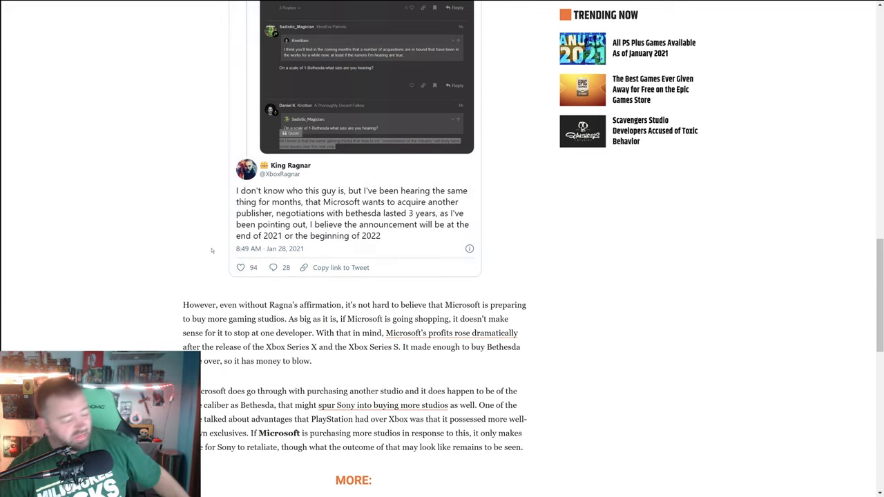
pyautogui.scroll(-3)
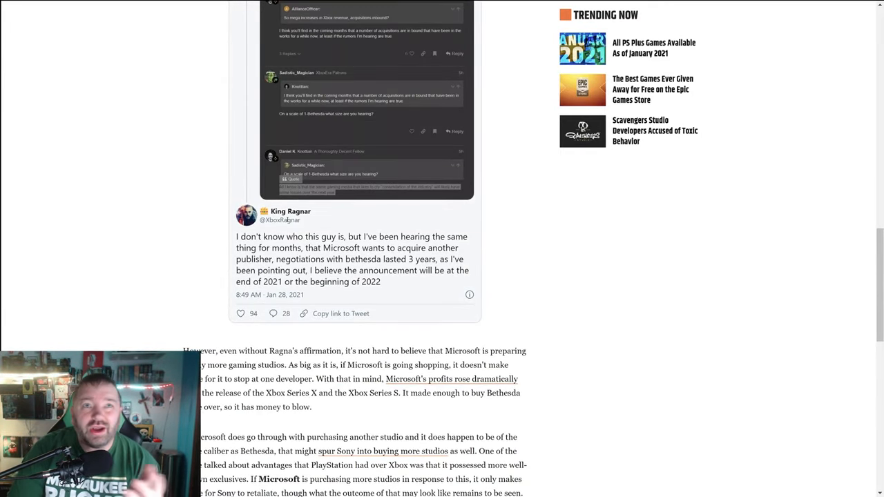
pyautogui.scroll(-3)
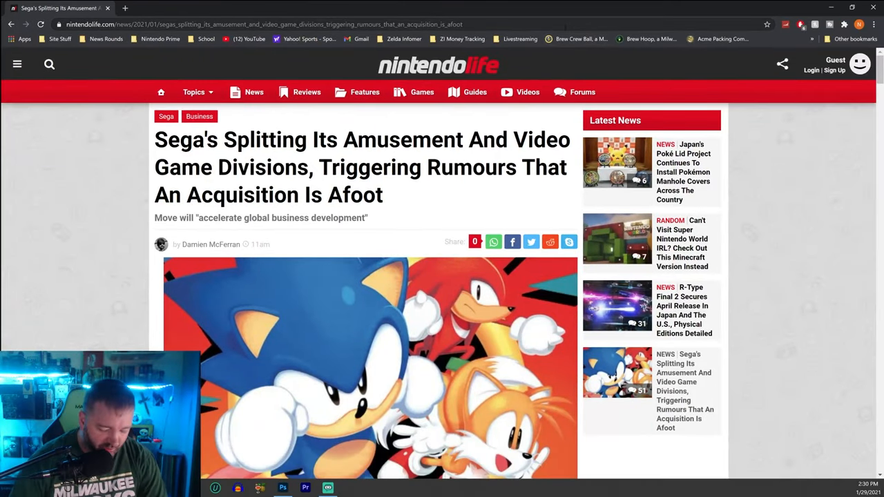
# Read the Nintendo Life Sega division split article in full screen down to its comments
pyautogui.press('F11')
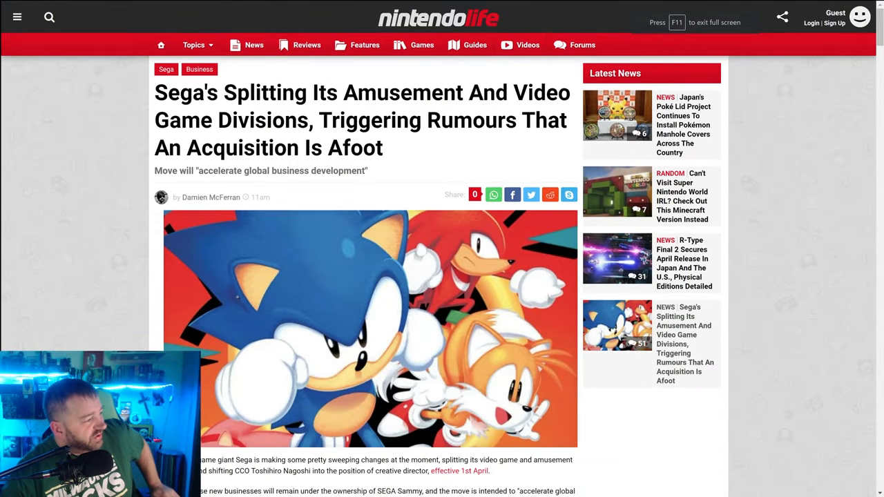
pyautogui.scroll(-3)
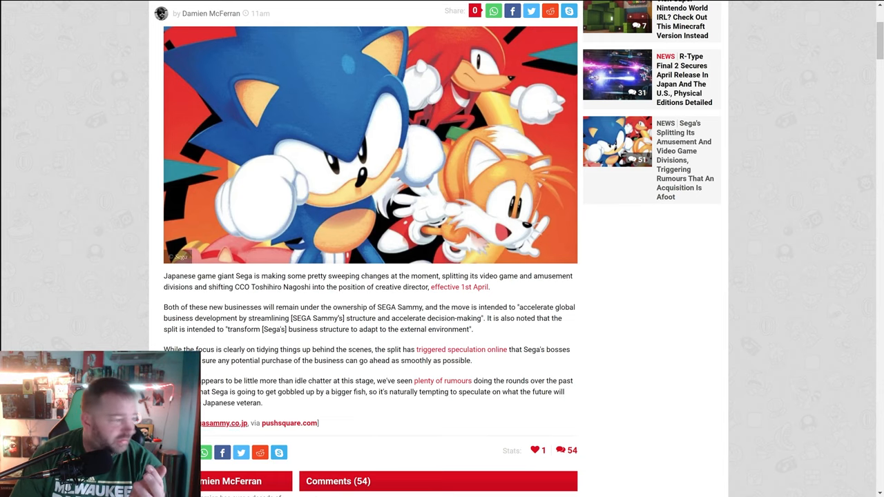
pyautogui.scroll(-3)
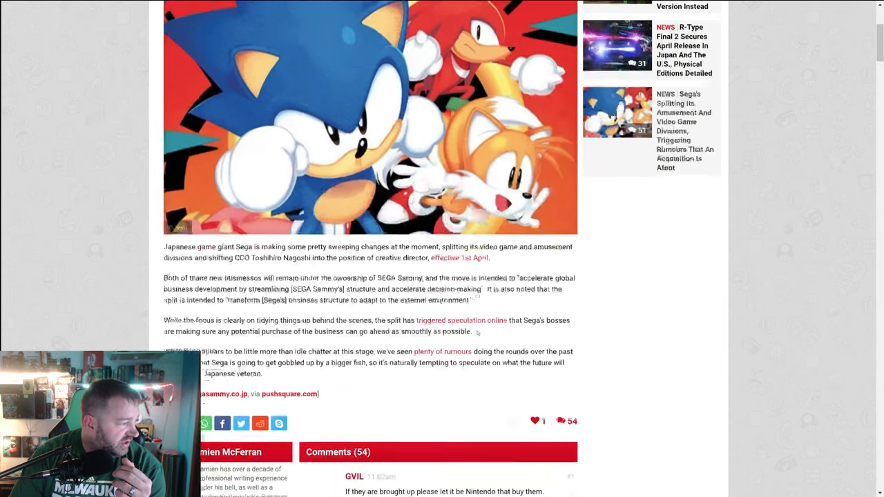
pyautogui.scroll(-3)
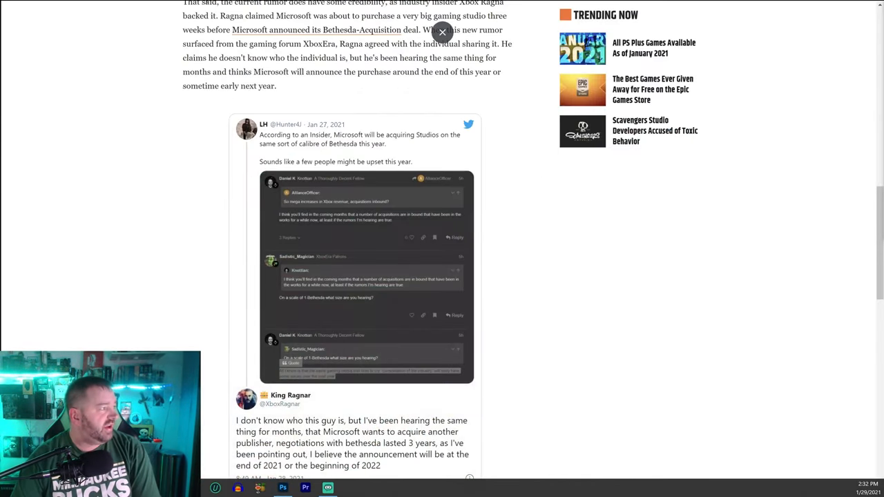
# Return to the Game Rant rumor article at the insider tweet
pyautogui.click(442, 33)
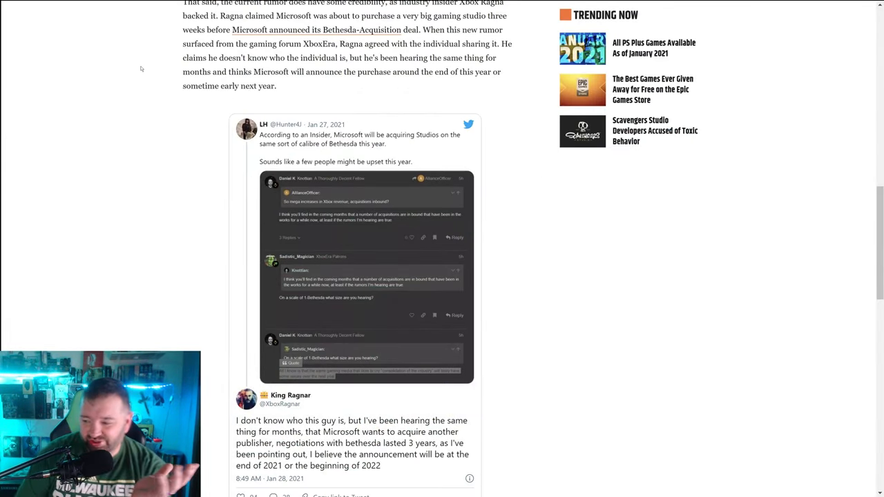